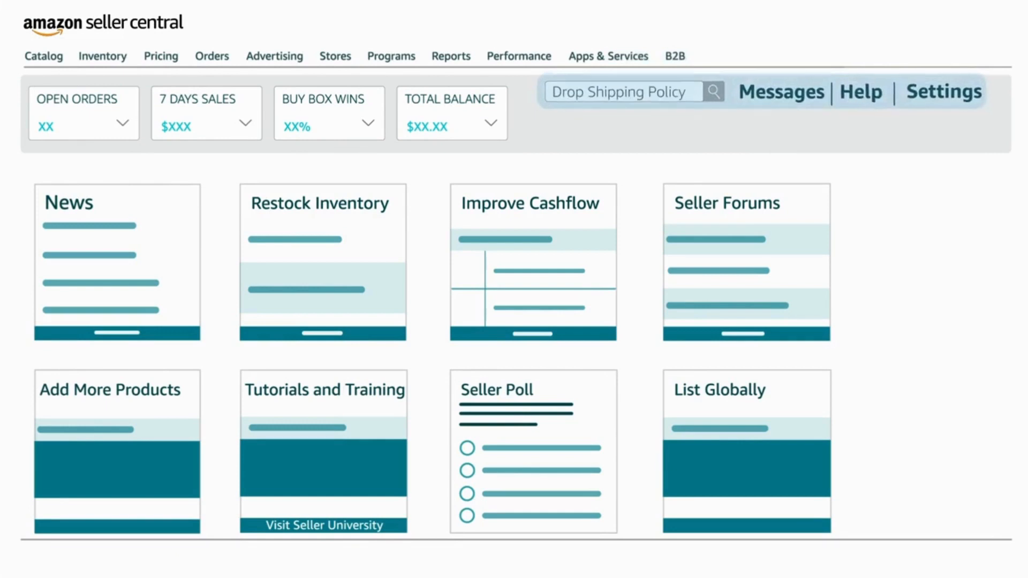
- Run the 'Drop Shipping Policy' search to show that help article beside the dashboard
click(713, 92)
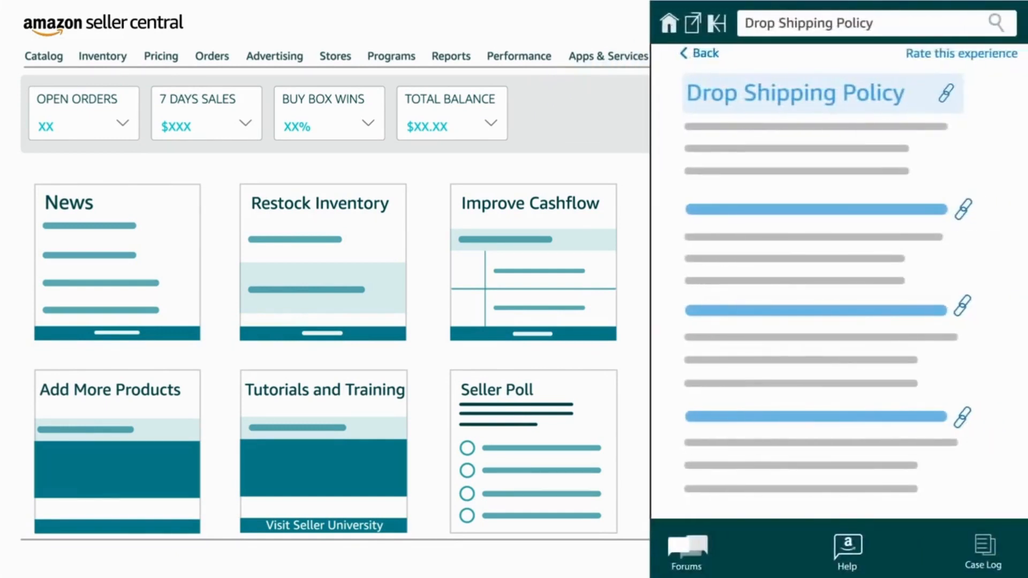